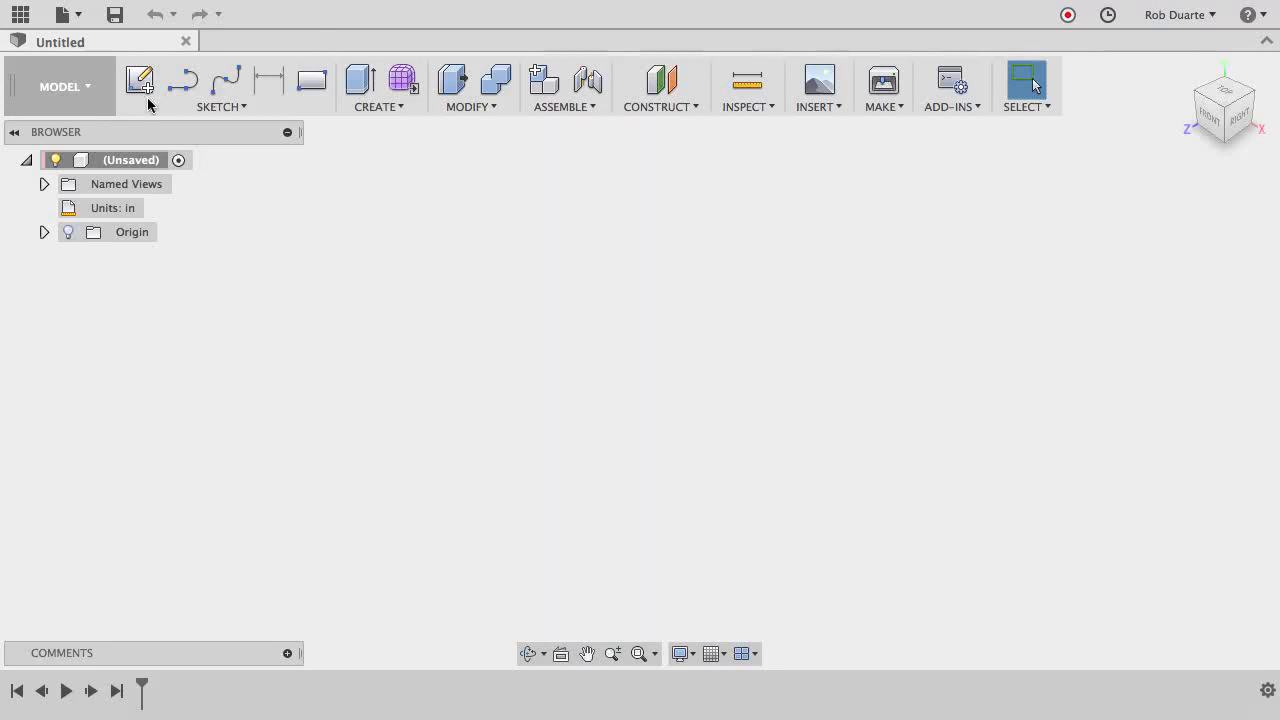
mouse_move(112, 90)
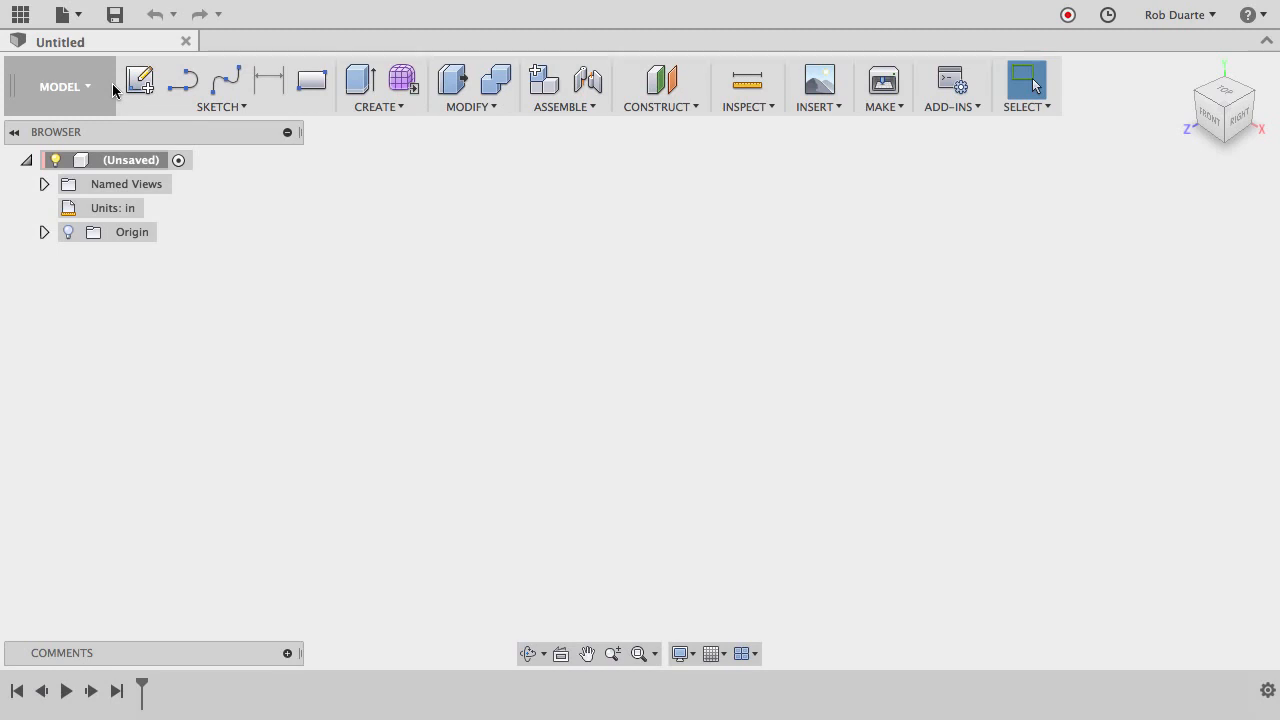
mouse_move(200, 112)
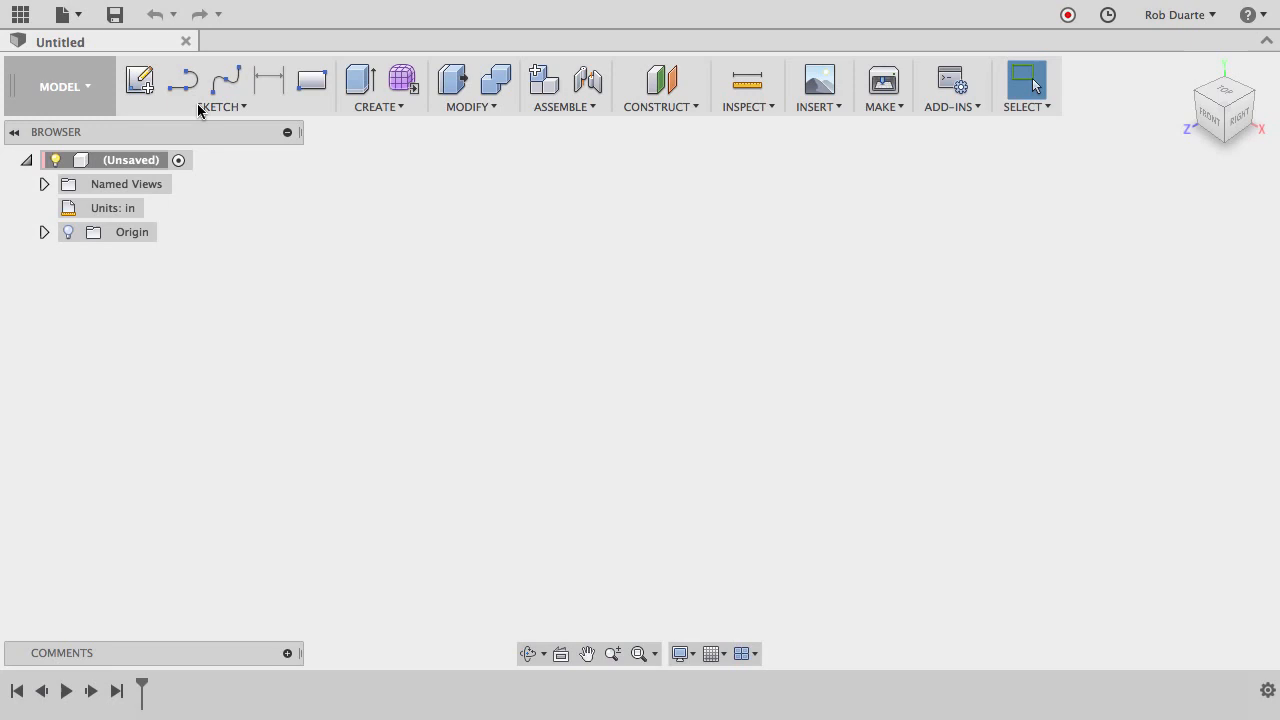
mouse_move(964, 88)
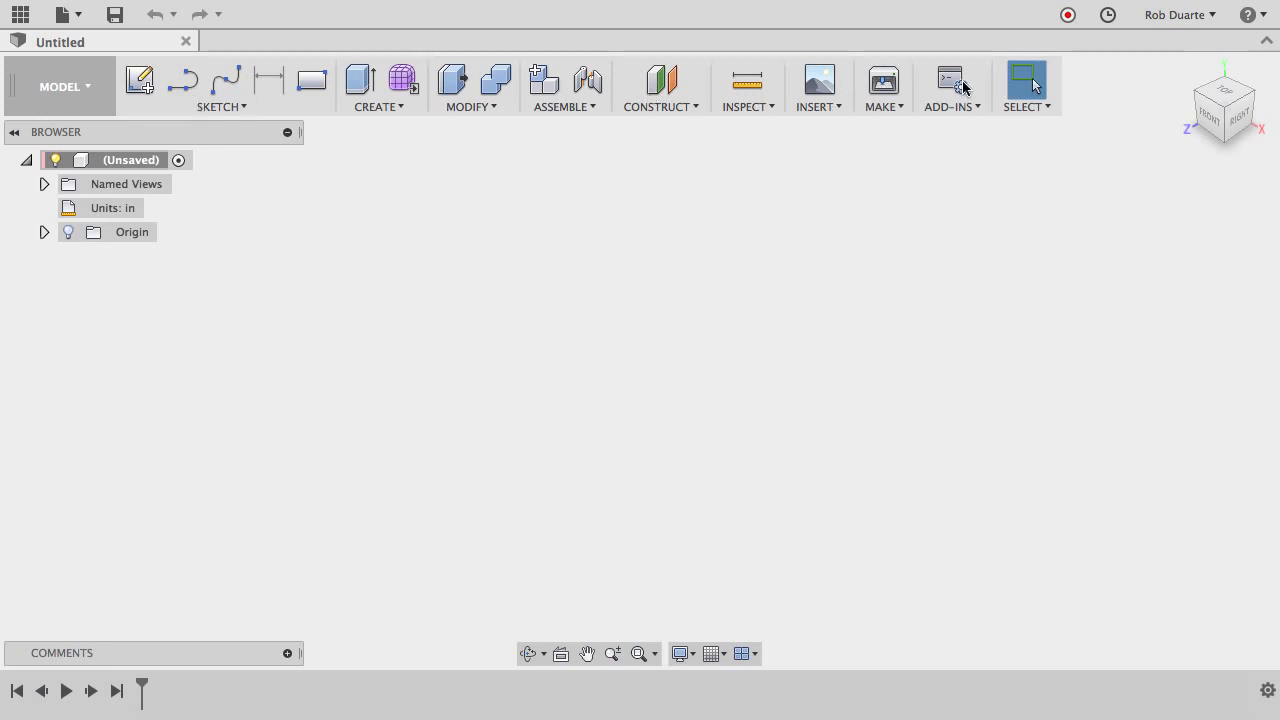
Start an Attached Canvas on the horizontal XZ plane
left_click(818, 86)
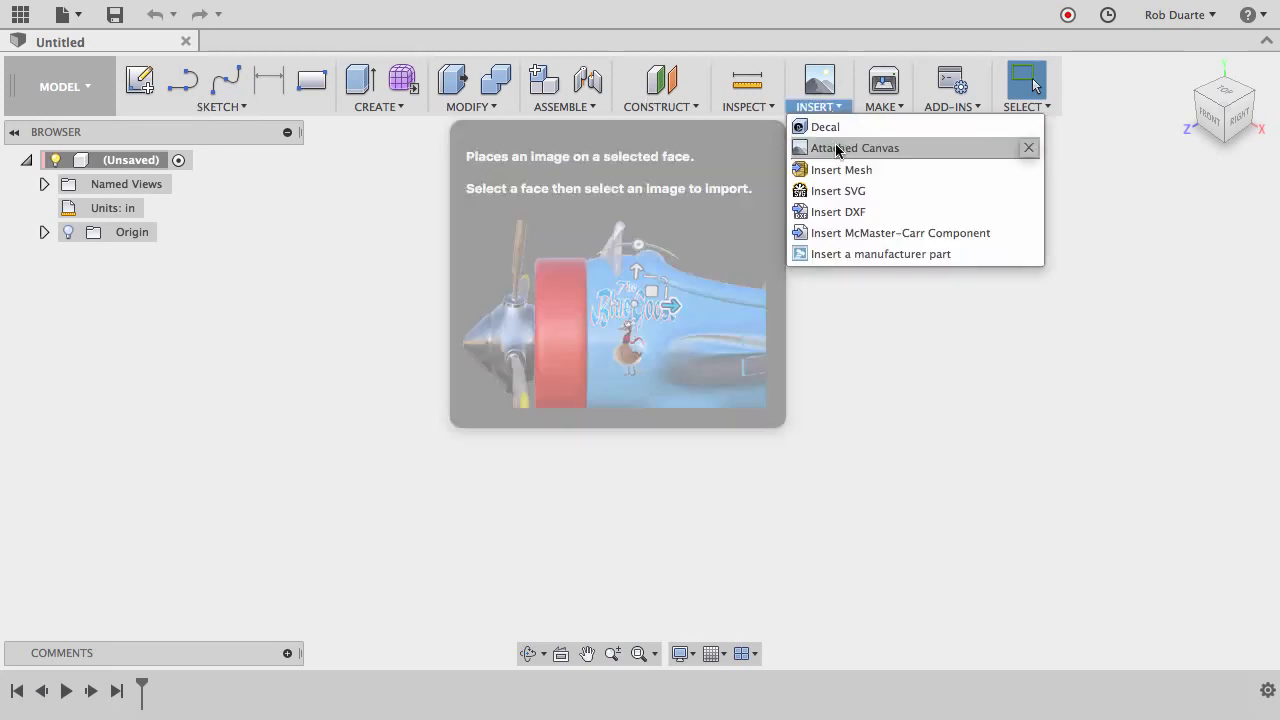
mouse_move(856, 148)
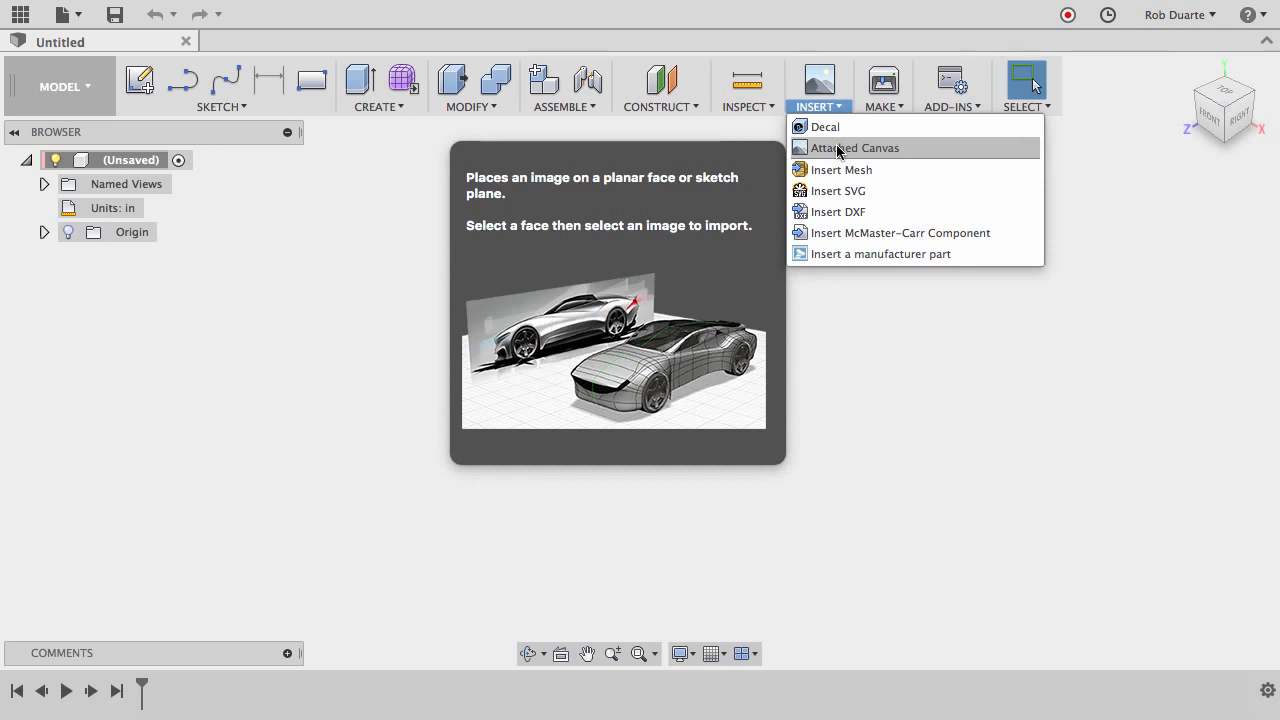
left_click(856, 148)
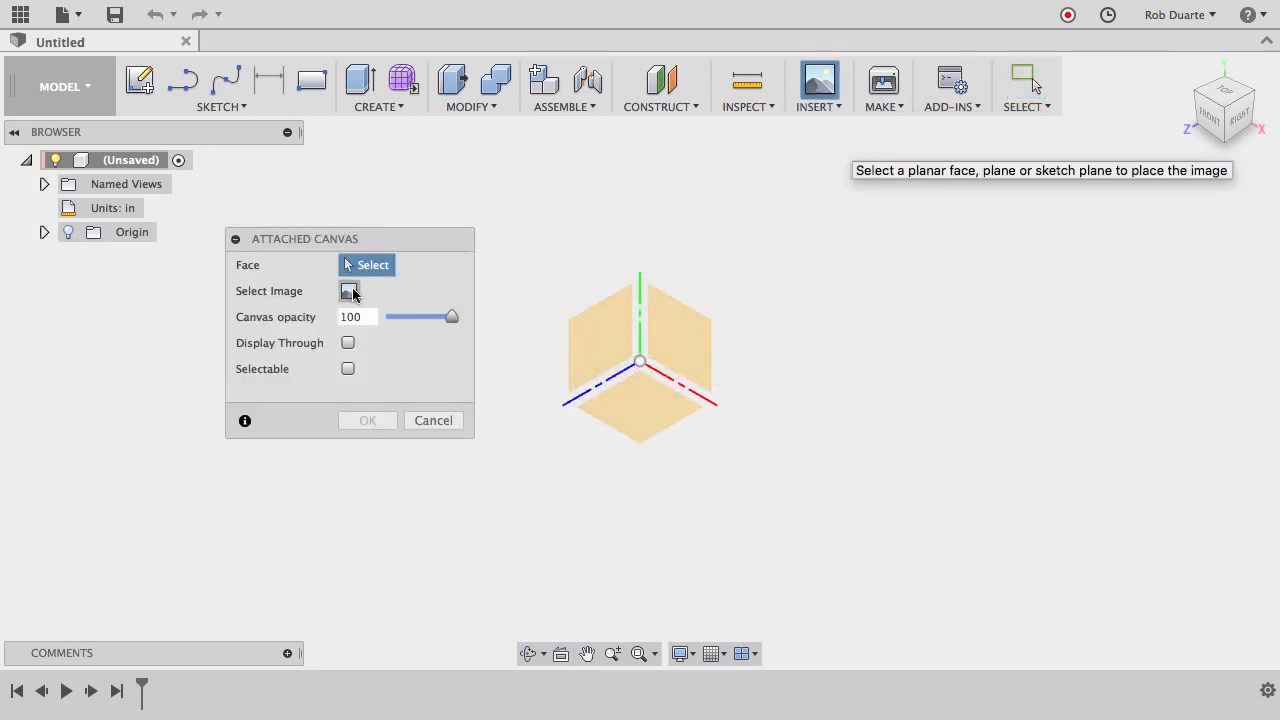
mouse_move(648, 412)
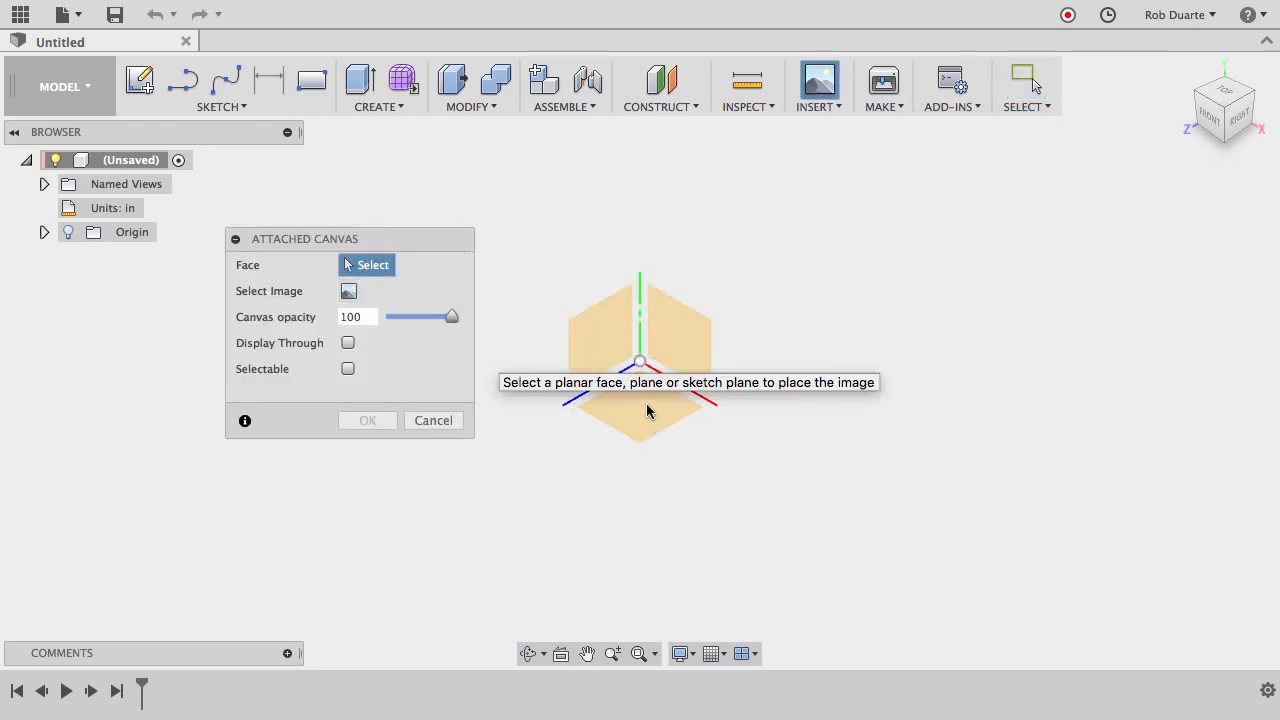
left_click(640, 410)
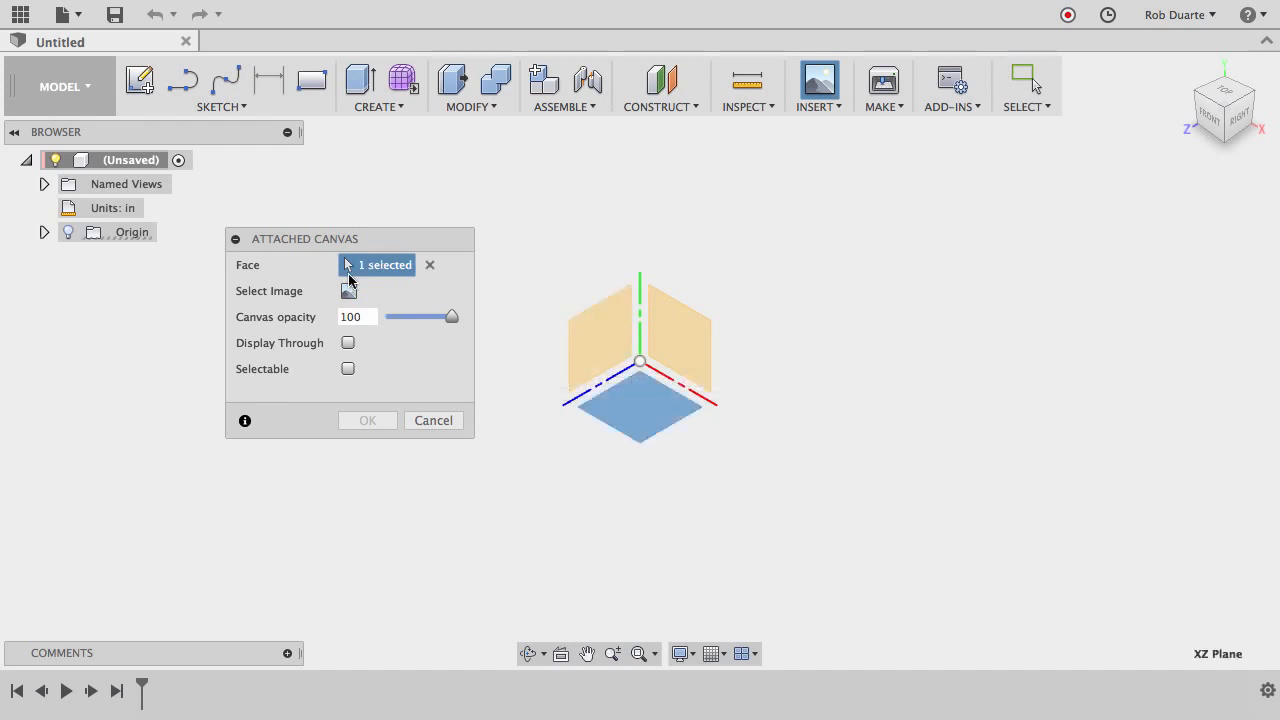
Load bath.jpg from the Desktop as the canvas image
left_click(348, 292)
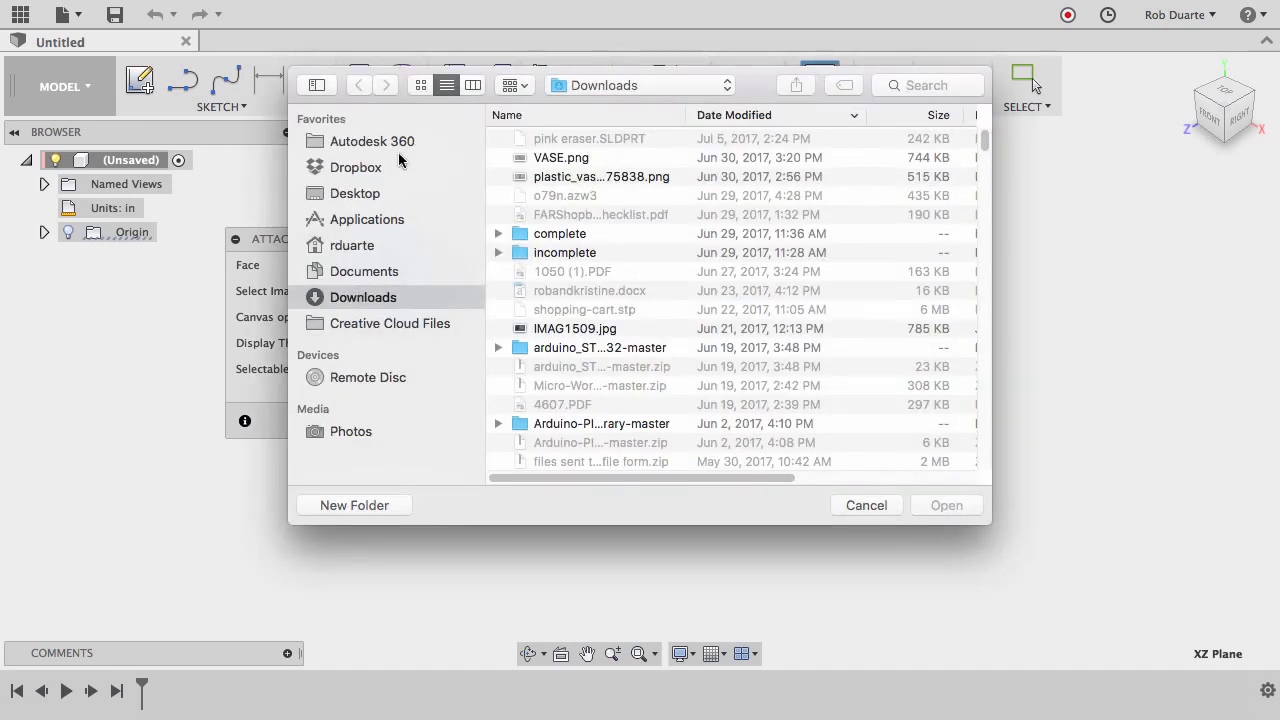
left_click(356, 192)
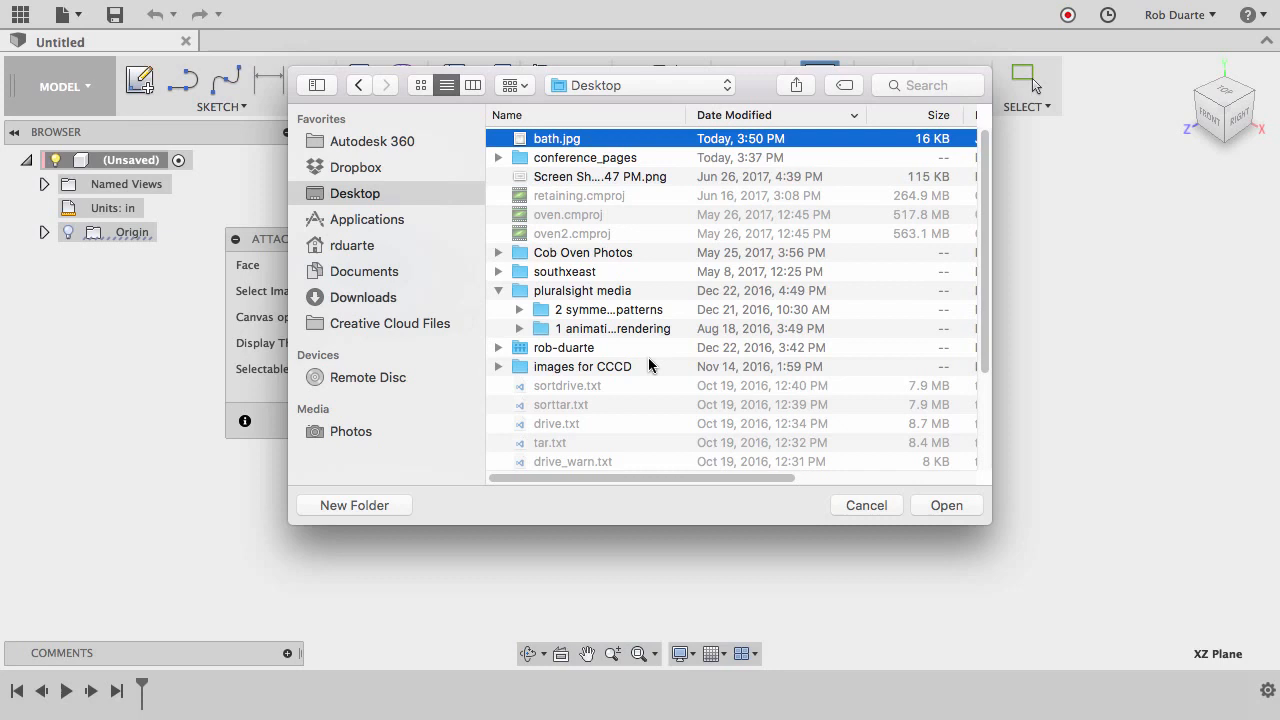
left_click(944, 504)
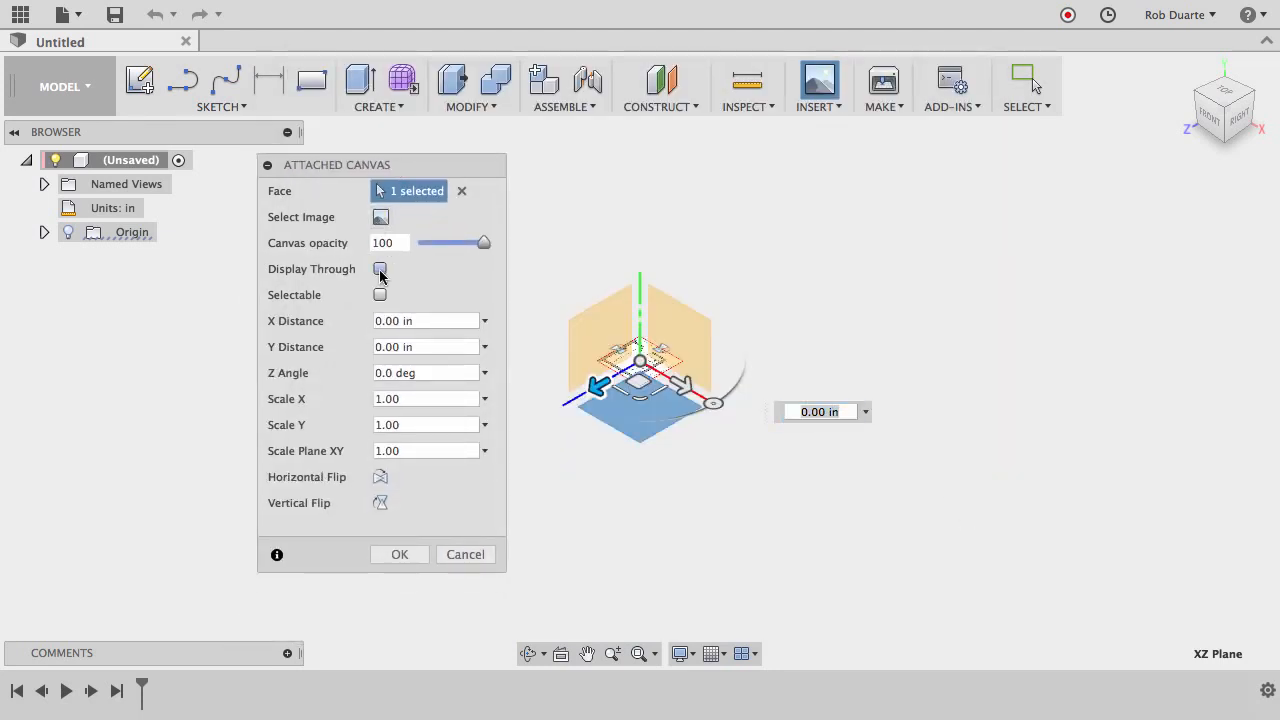
Enable Display Through, flip the image vertically, and place the canvas
left_click(380, 268)
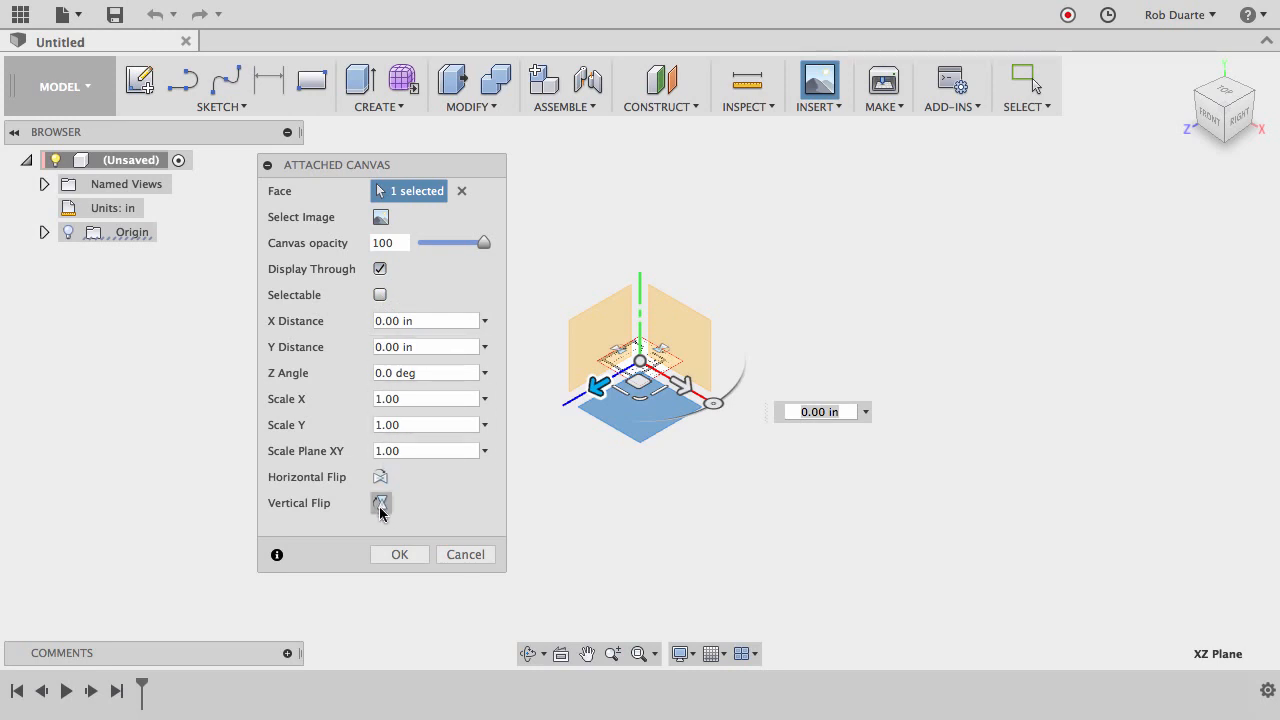
left_click(400, 554)
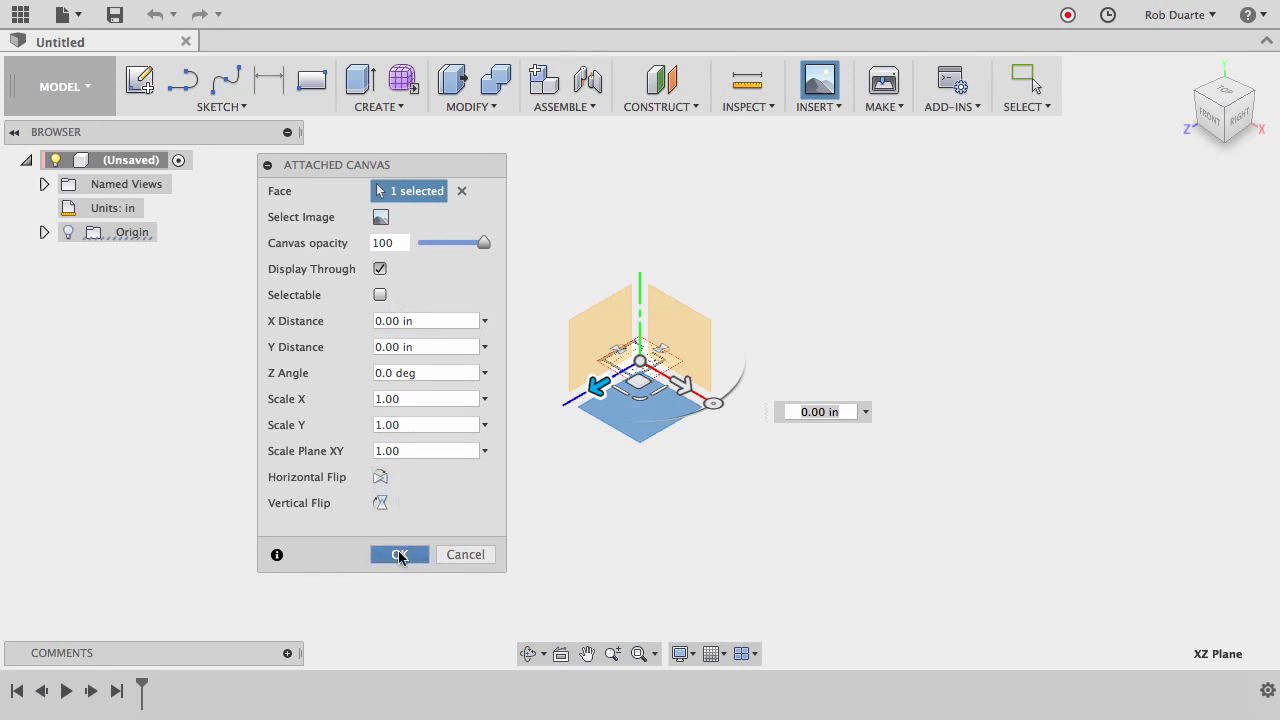
left_click(400, 554)
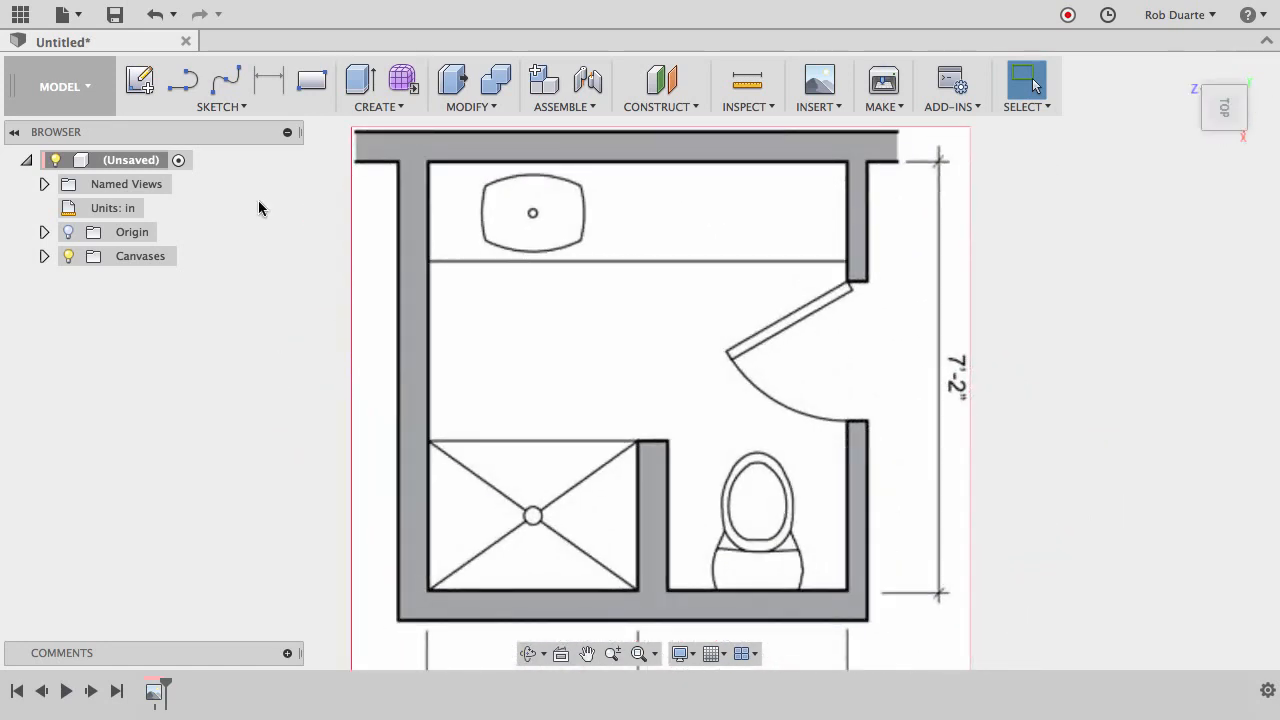
mouse_move(156, 210)
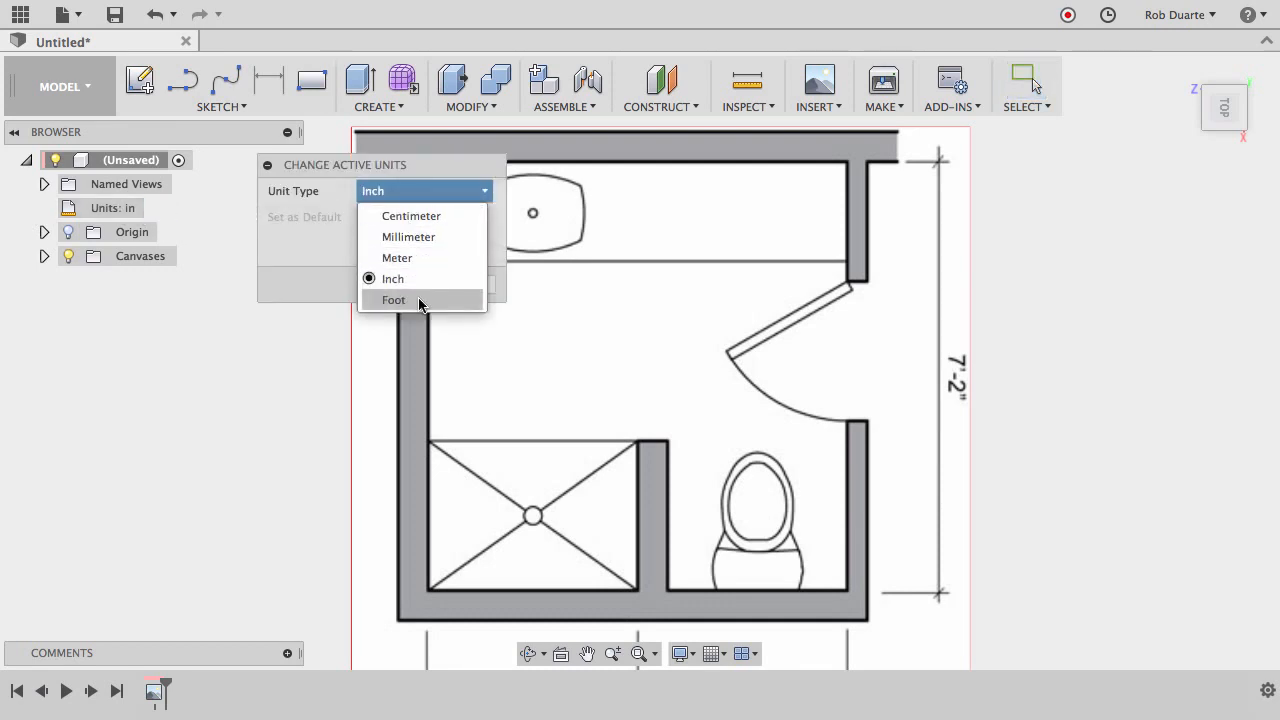
Set the active unit type to Foot
left_click(392, 300)
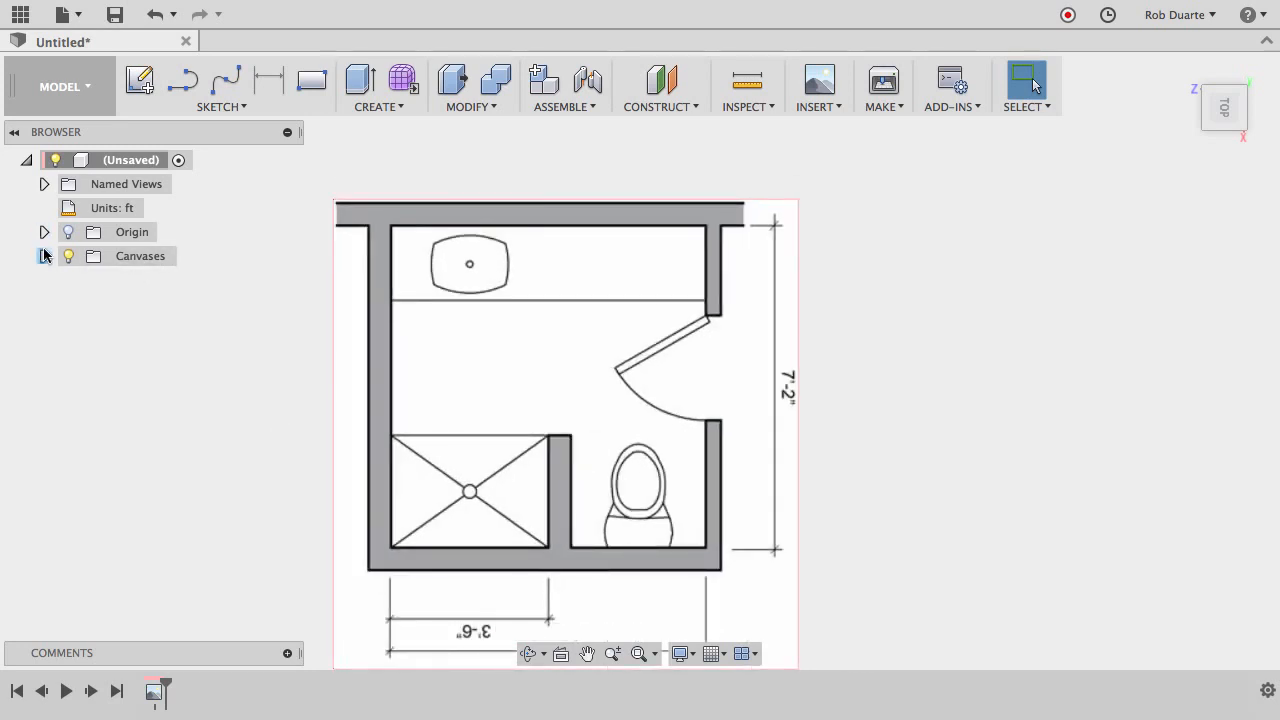
Calibrate the bath canvas by picking both ends of the 7'-0" bottom-wall dimension
right_click(146, 280)
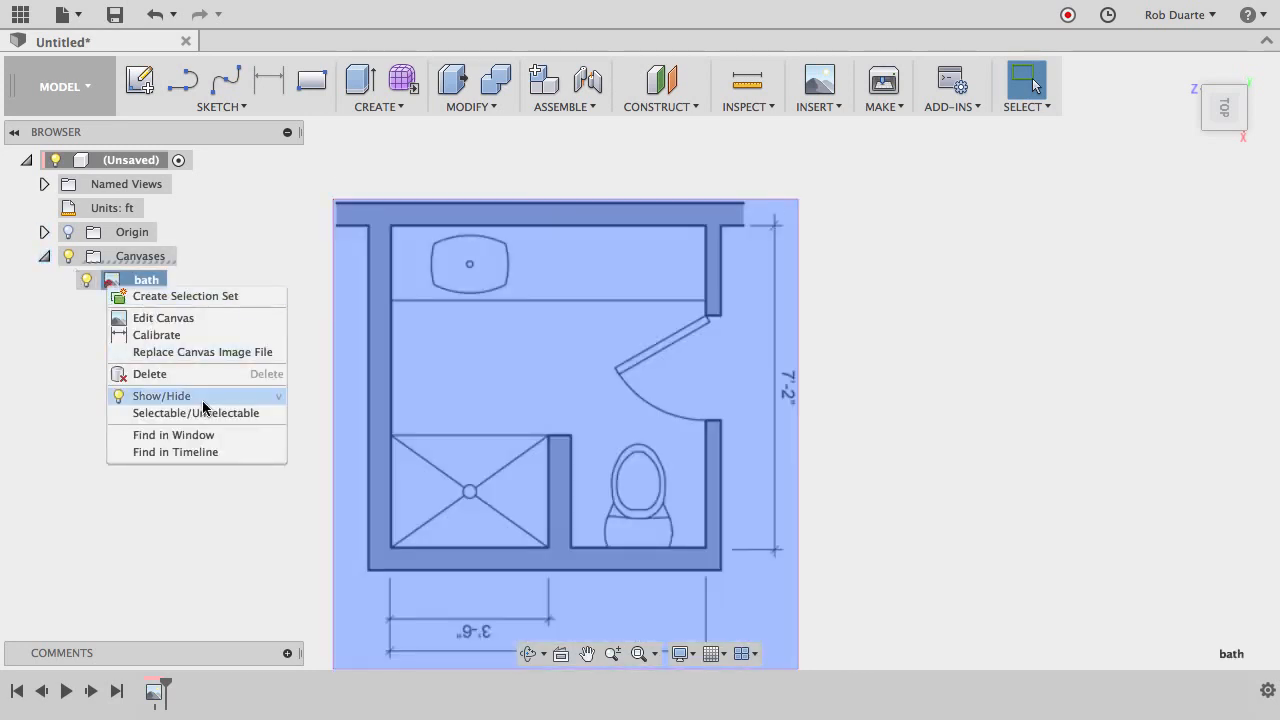
mouse_move(156, 336)
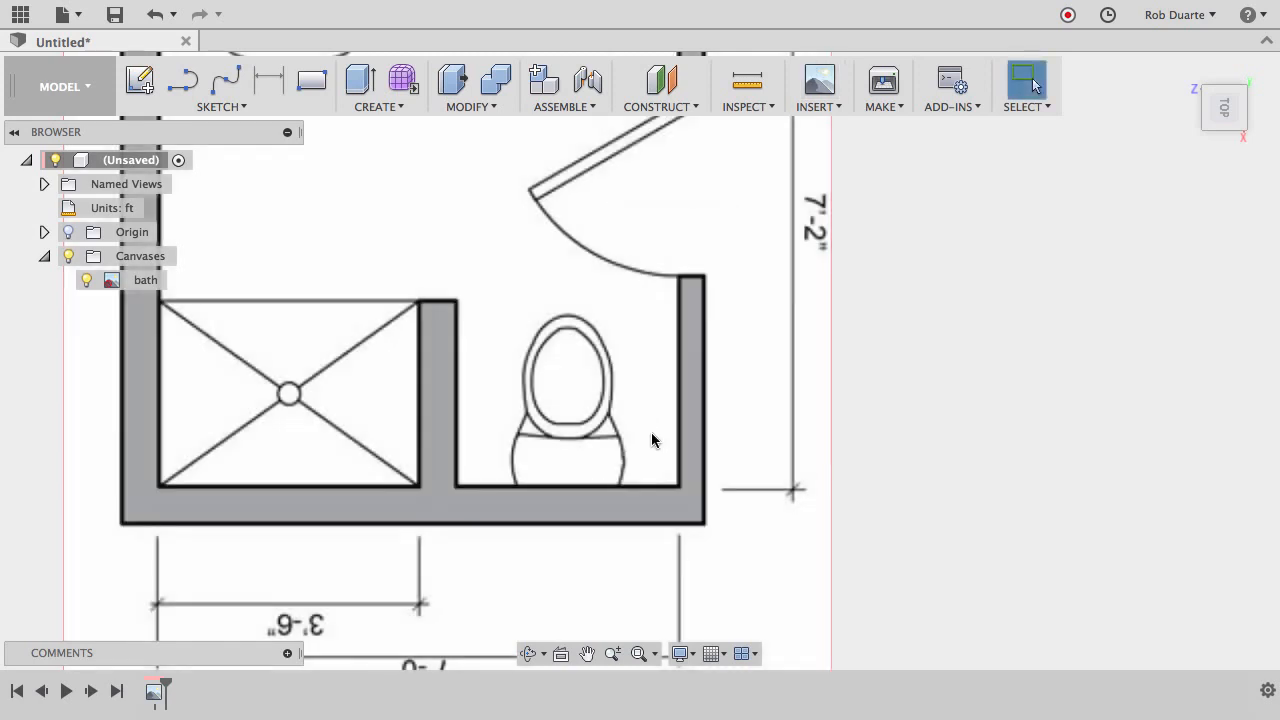
right_click(144, 280)
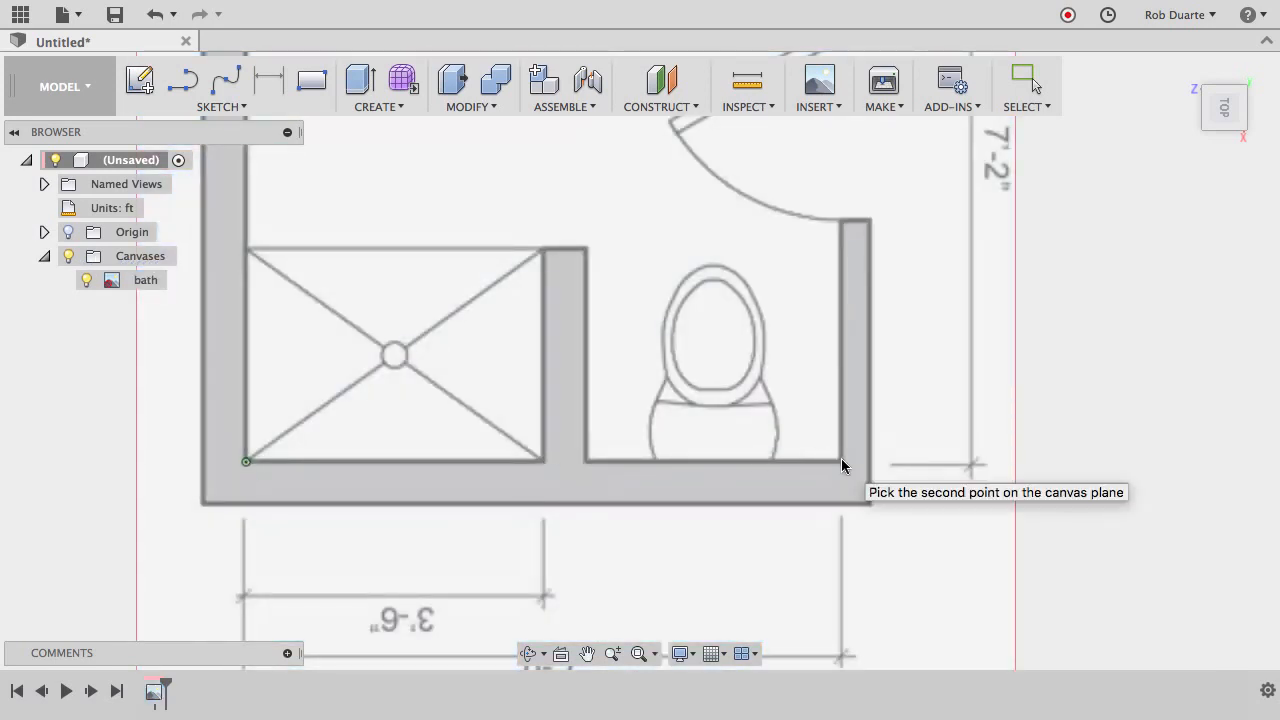
left_click(840, 462)
type("7")
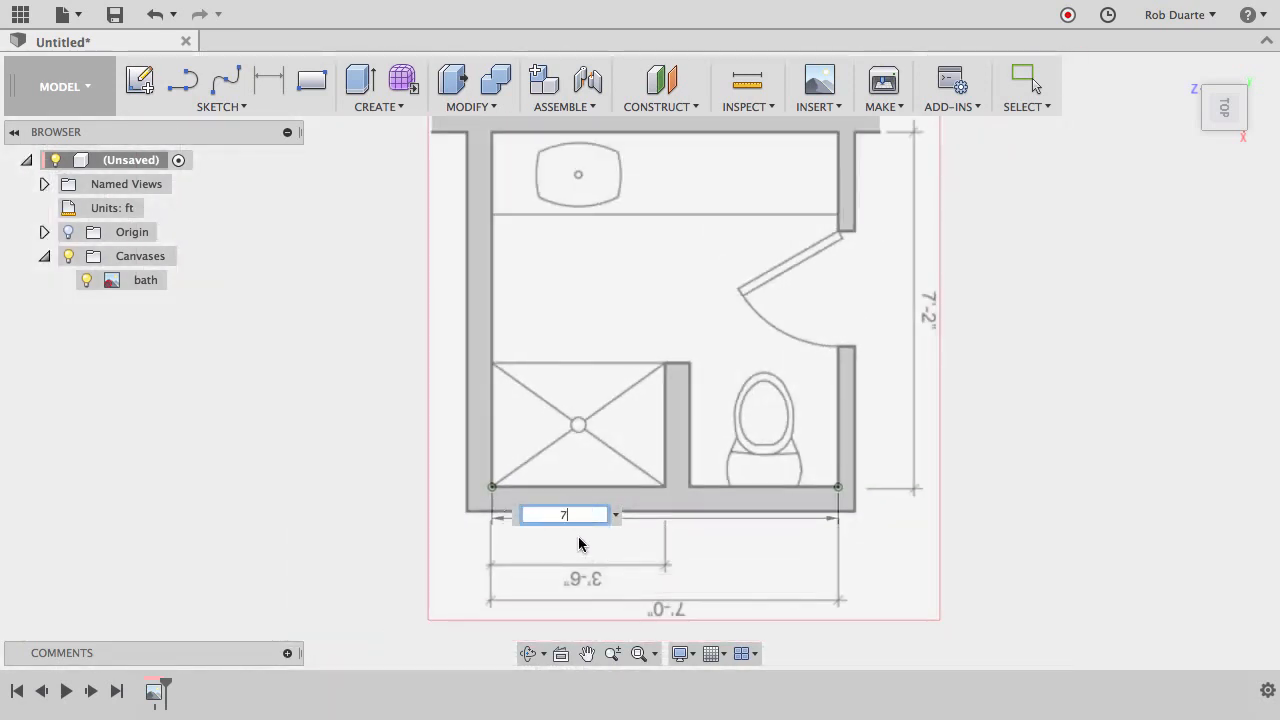
mouse_move(678, 620)
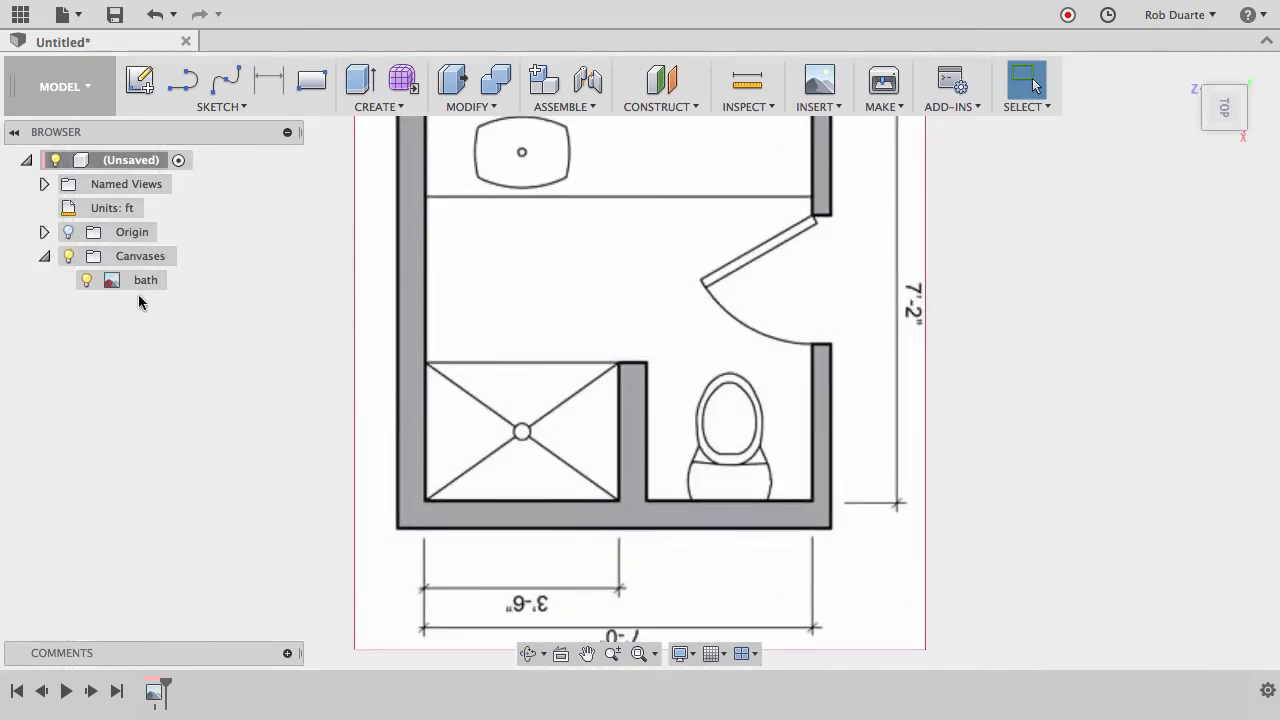
mouse_move(140, 80)
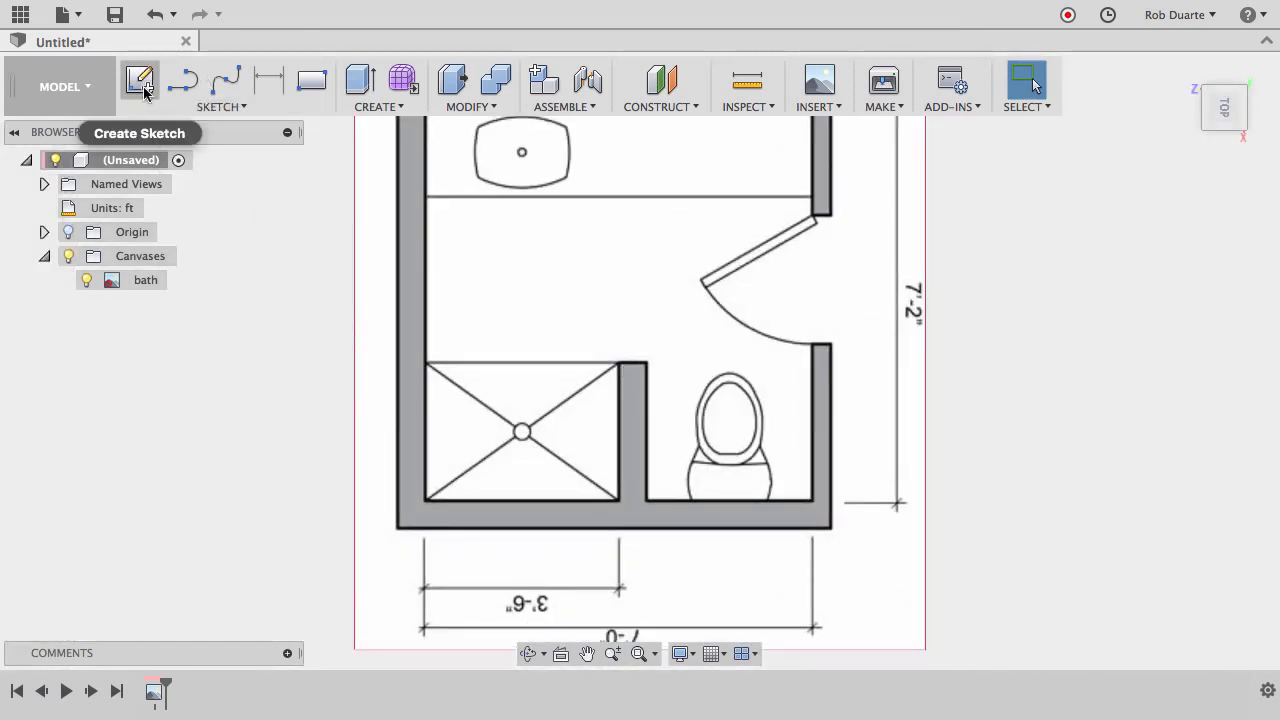
Sketch the wall outline on the top plane and begin dimensioning one wall line
left_click(140, 80)
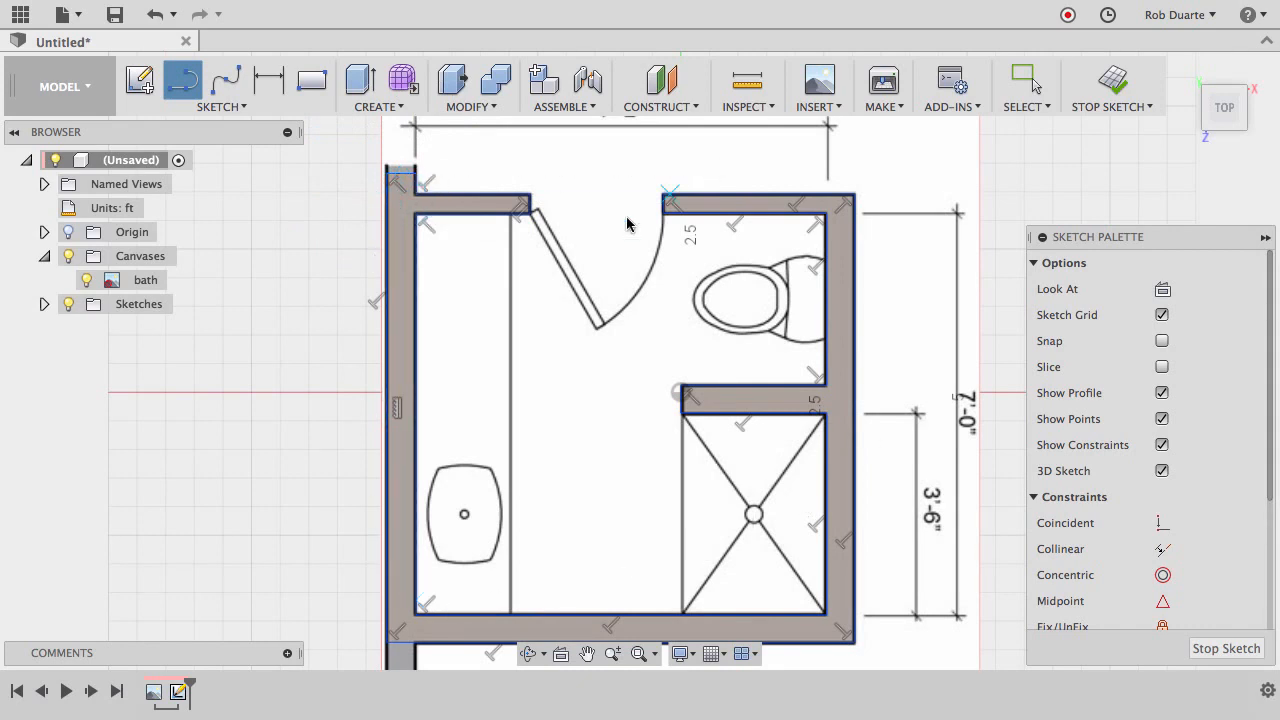
mouse_move(842, 258)
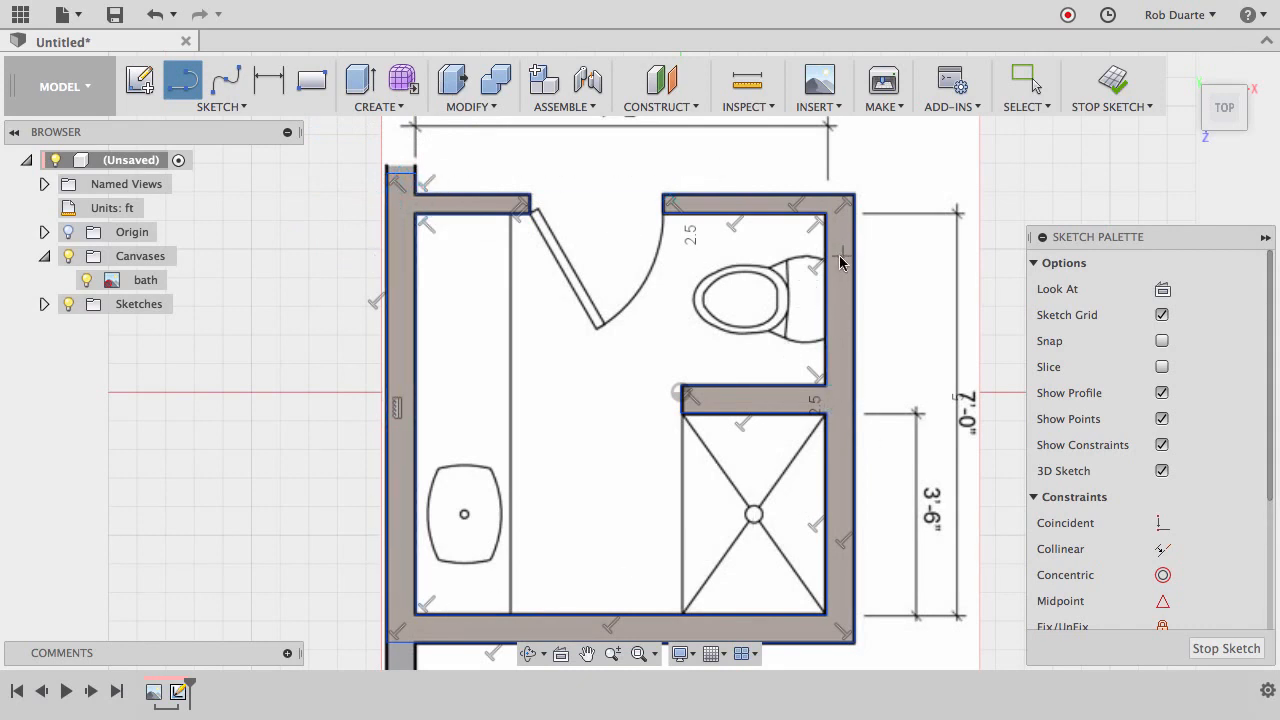
mouse_move(1112, 84)
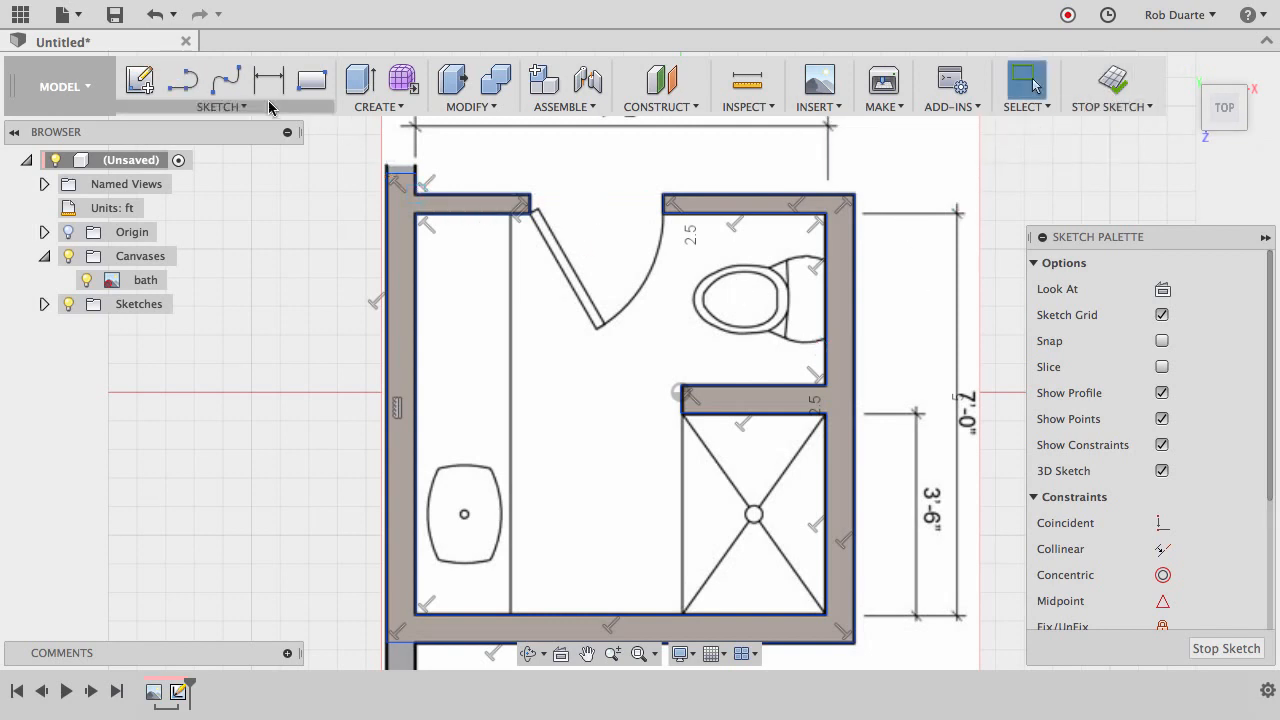
left_click(268, 78)
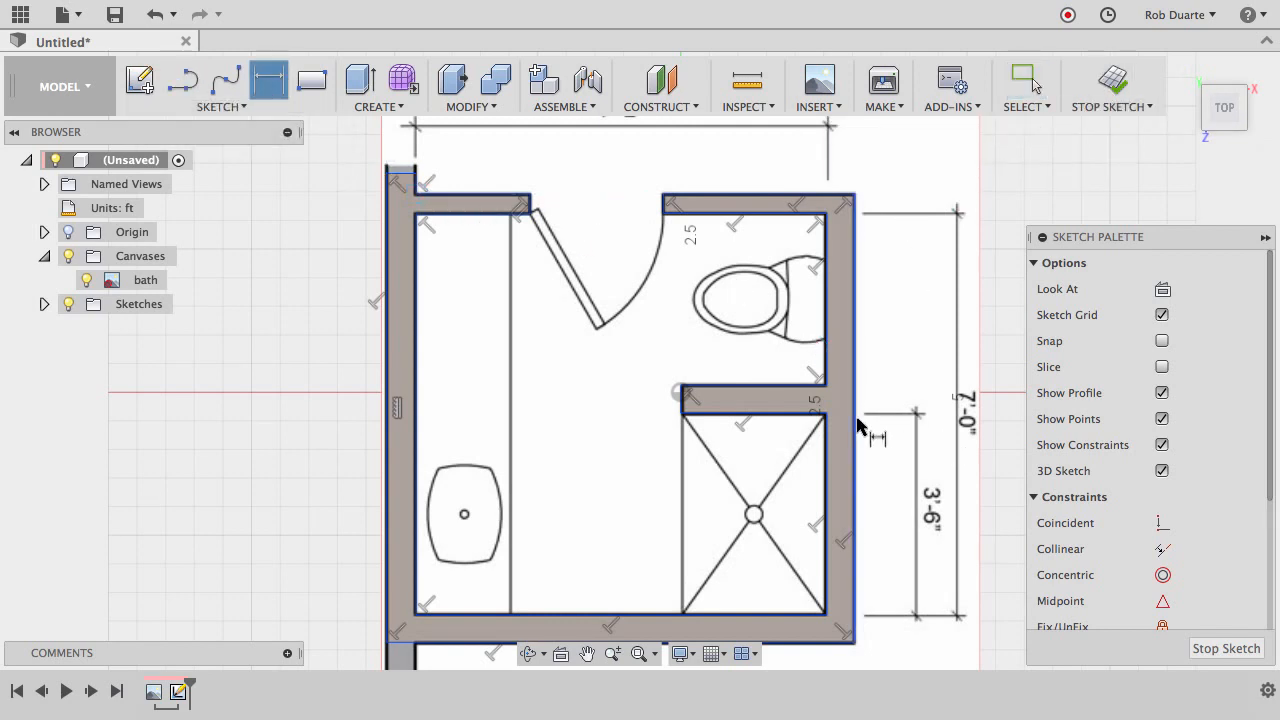
left_click(824, 510)
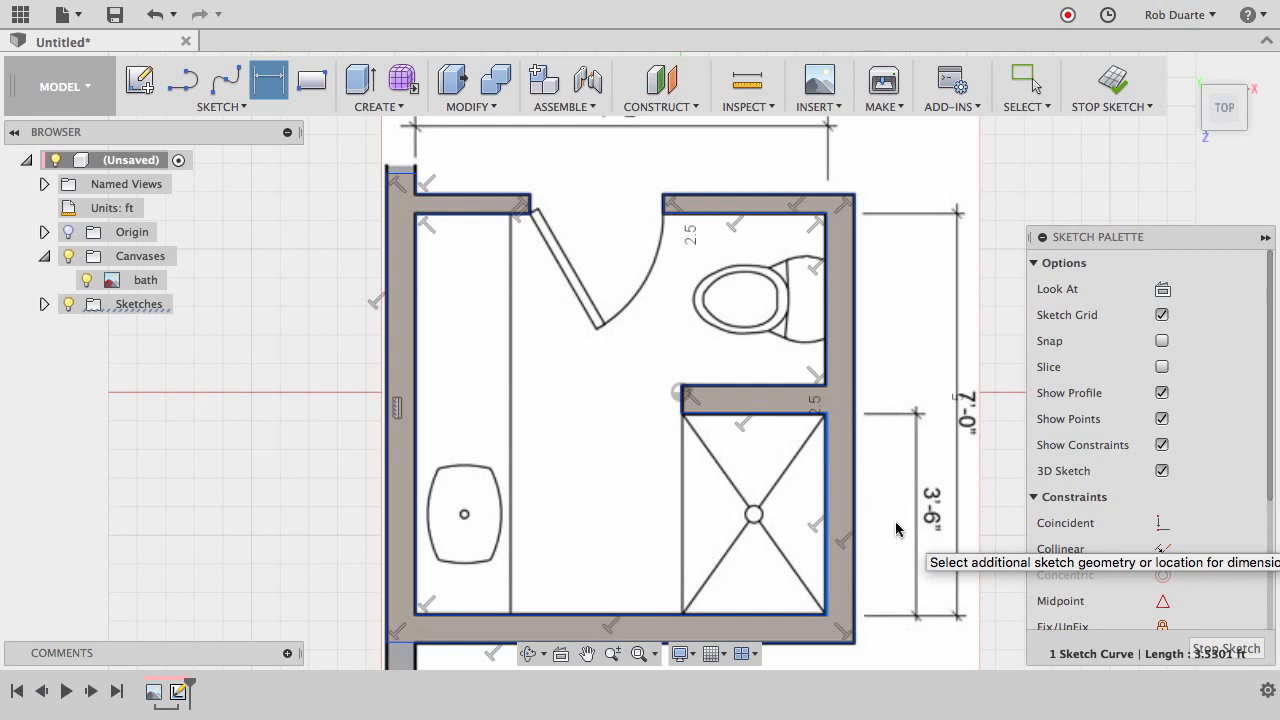
Finish the sketch and extrude the wall profile 8 ft as a new body
left_click(1112, 88)
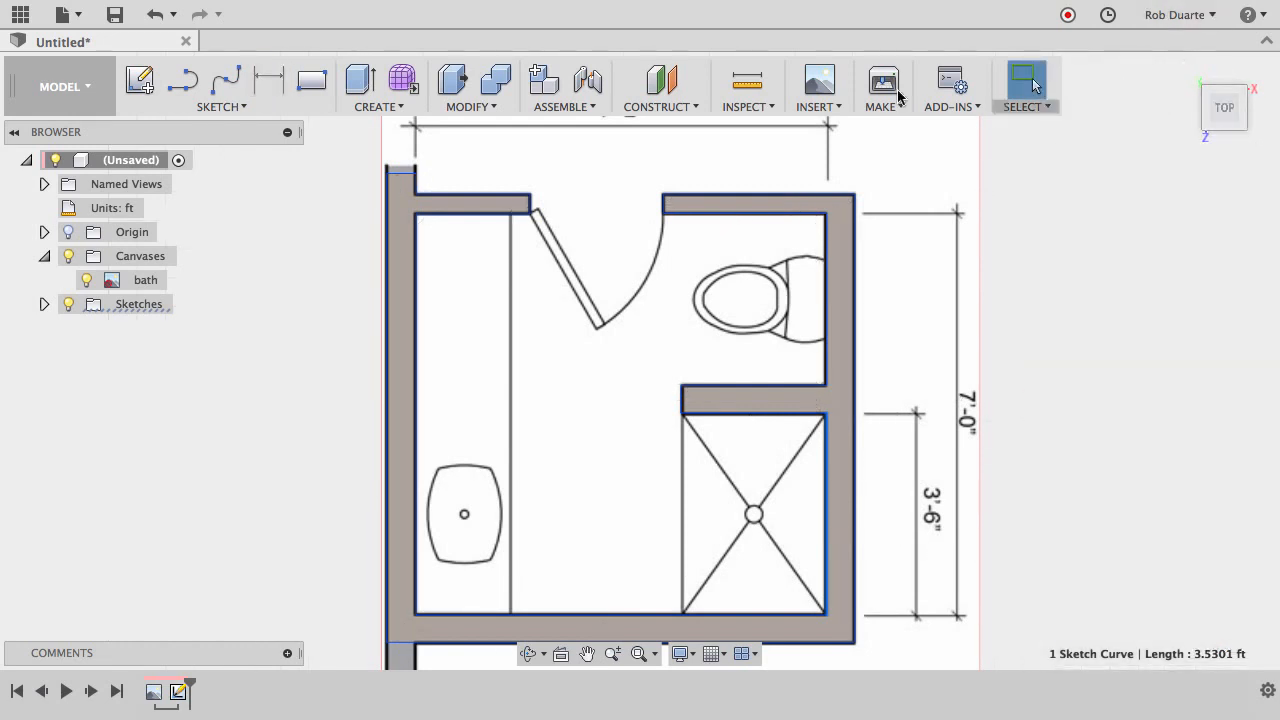
left_click(86, 280)
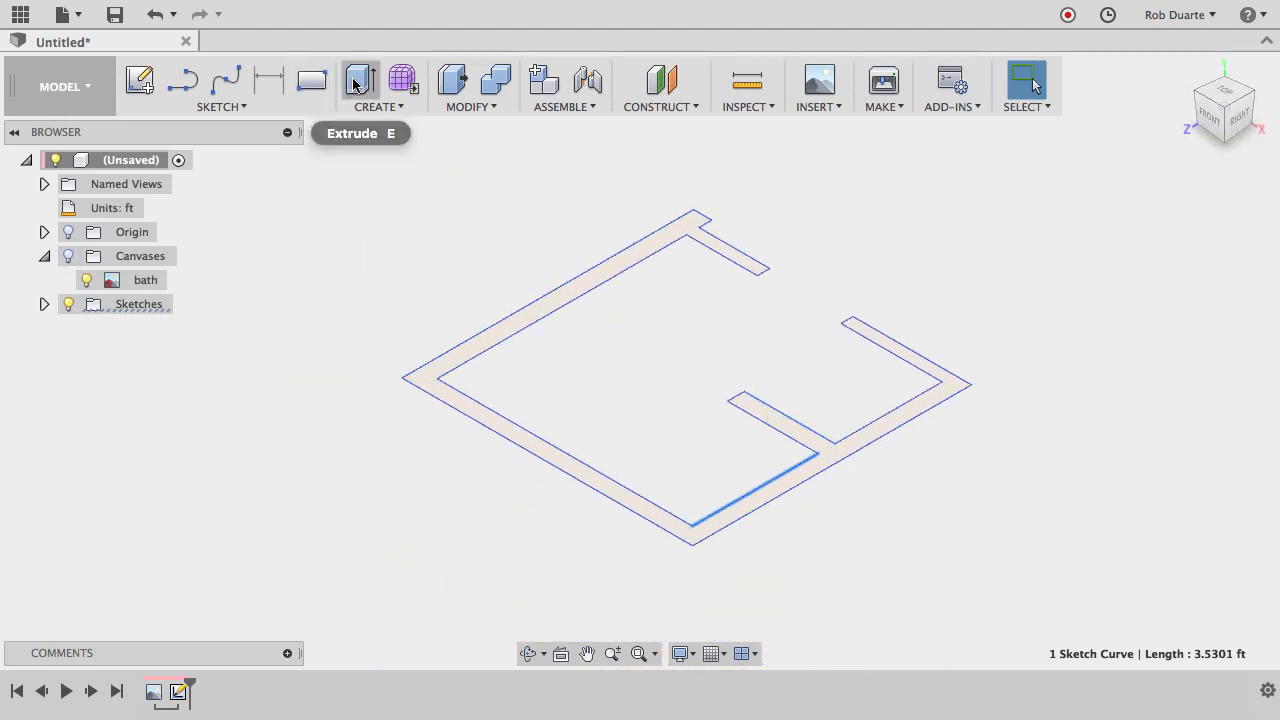
left_click(360, 80)
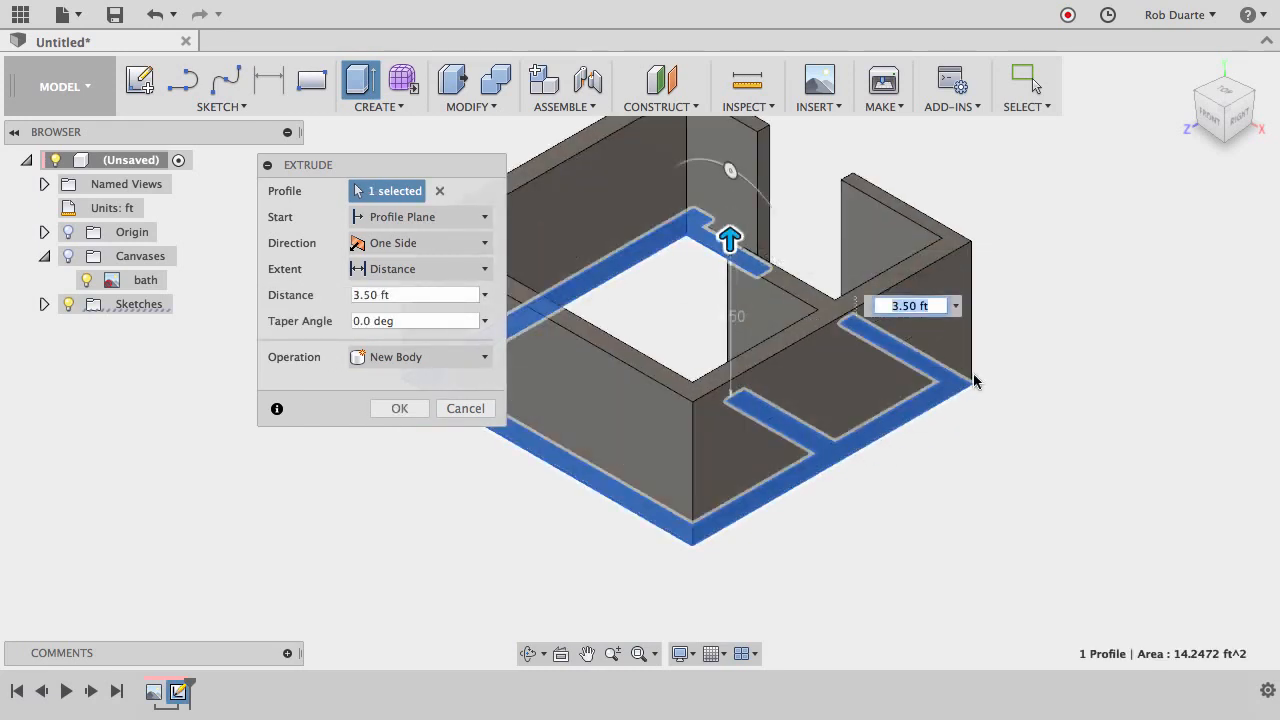
type("8")
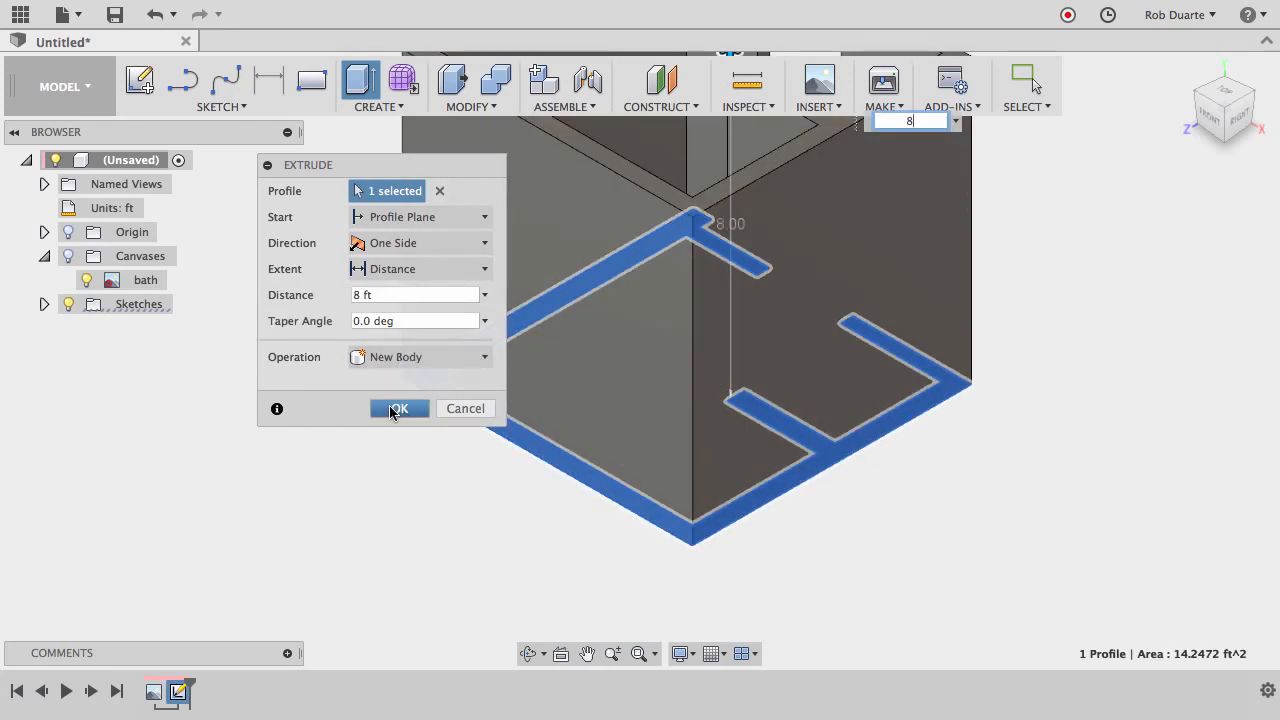
left_click(400, 408)
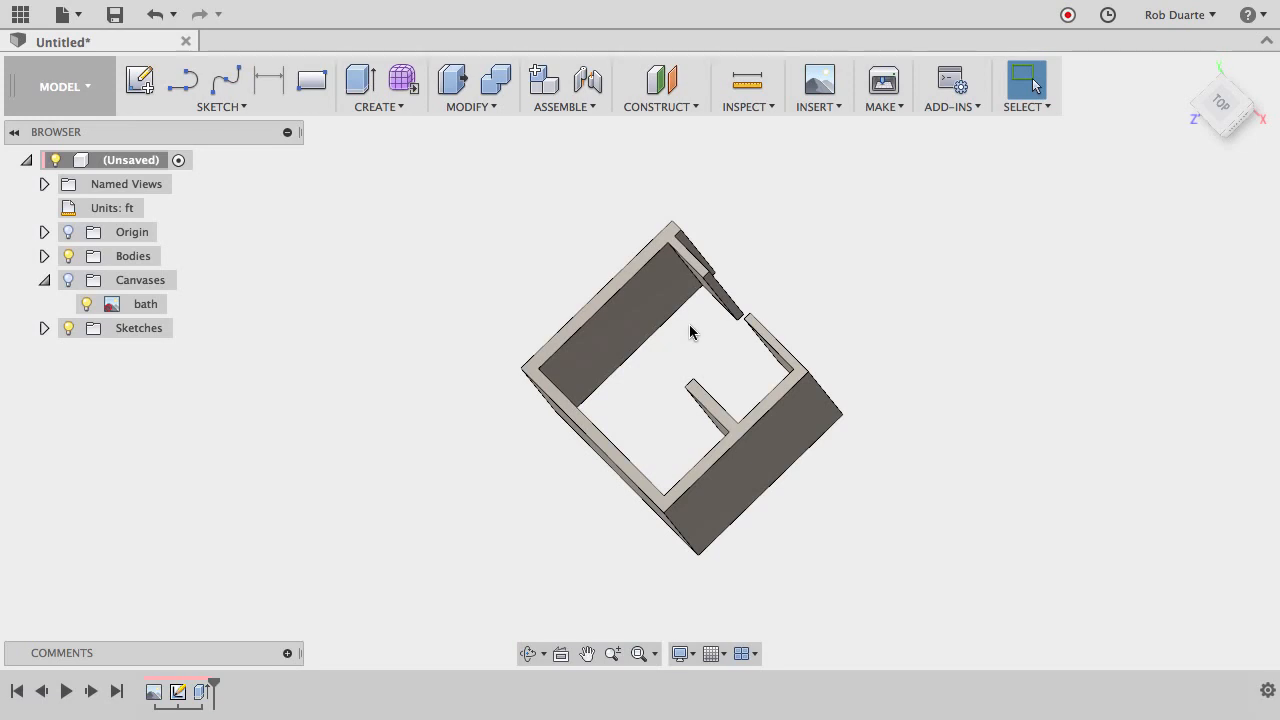
mouse_move(1240, 136)
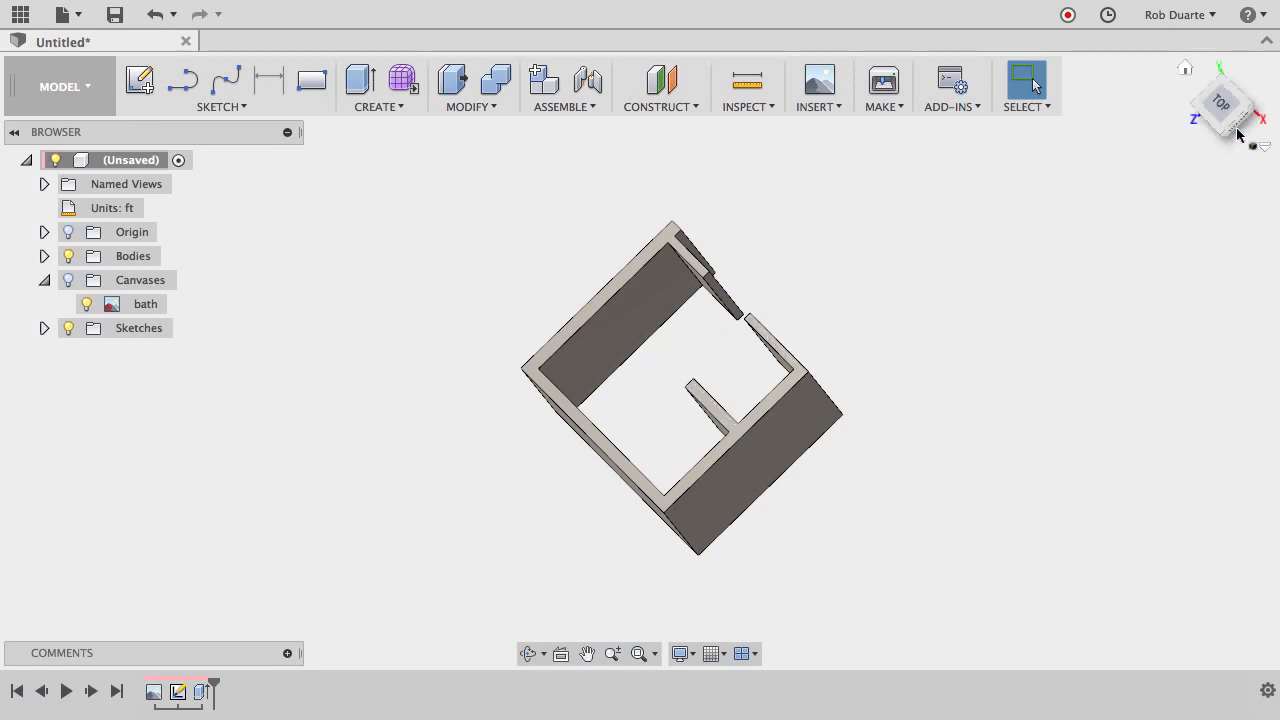
Inspect the walls and bring up the workspace list from the MODEL dropdown
left_click(60, 86)
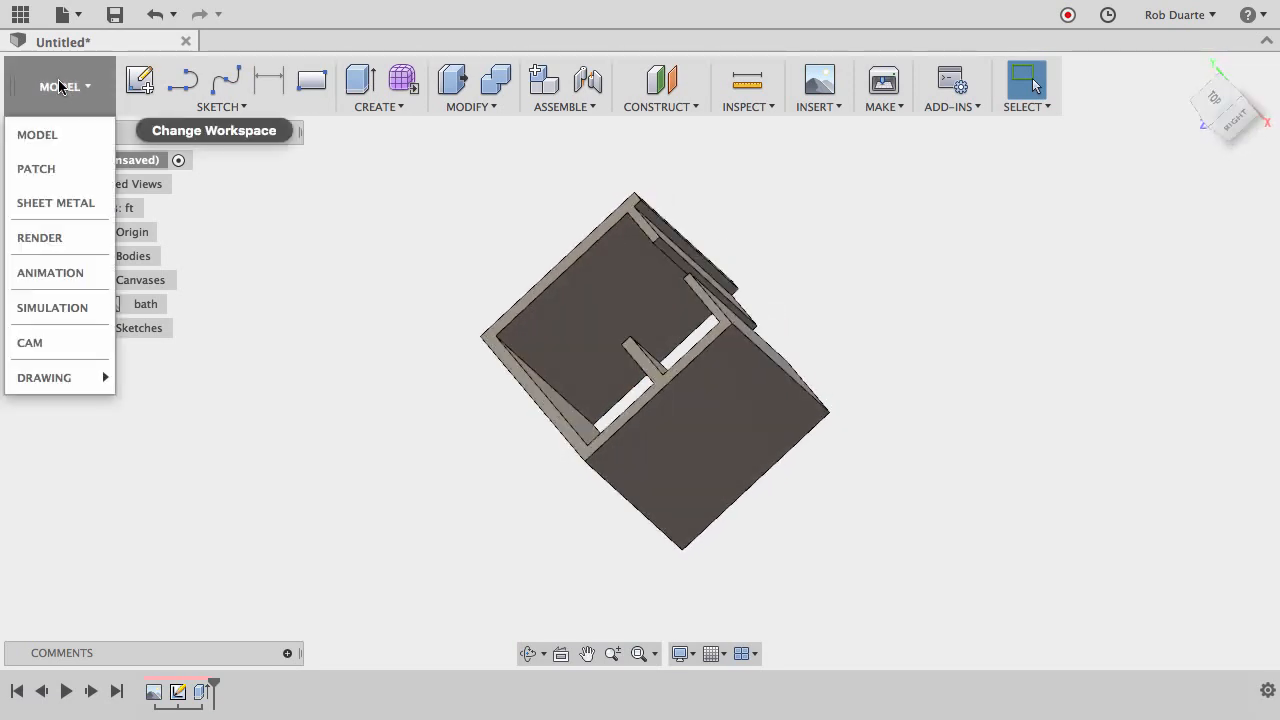
mouse_move(40, 236)
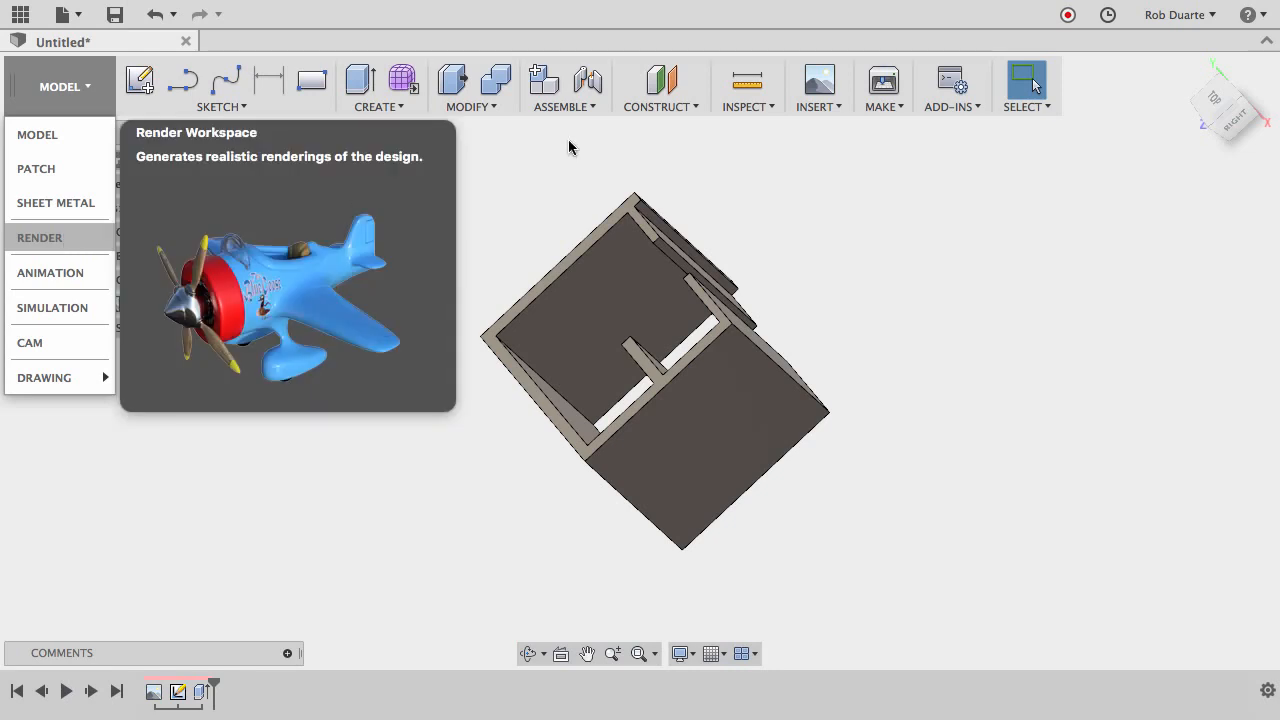